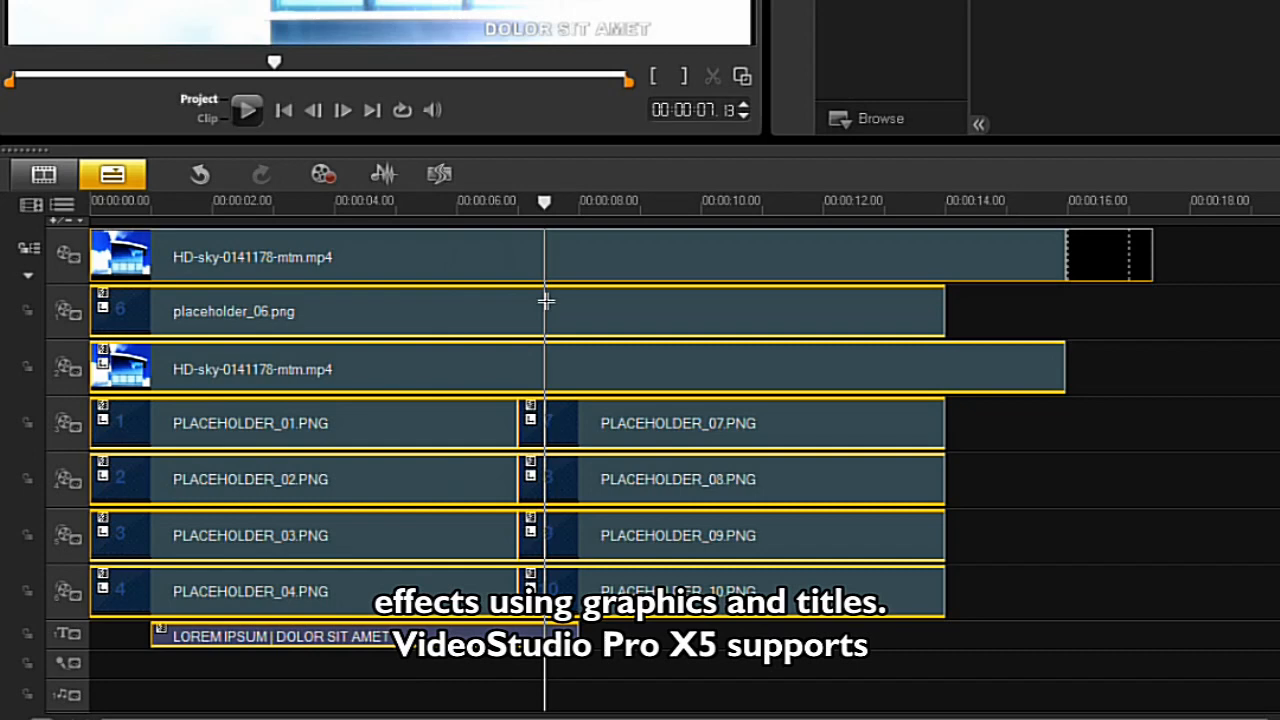
# Place bikes.pspimage on the timeline with its layers expanded onto multiple tracks
pyautogui.click(390, 200)
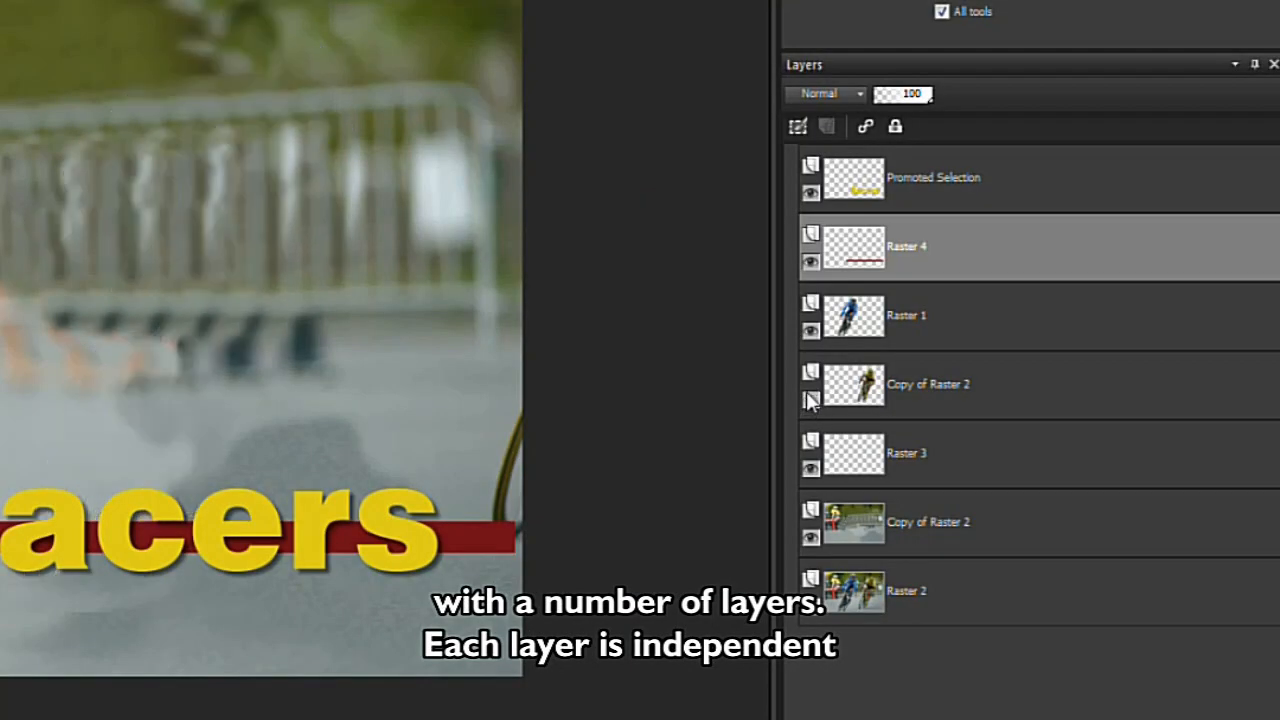
pyautogui.click(812, 336)
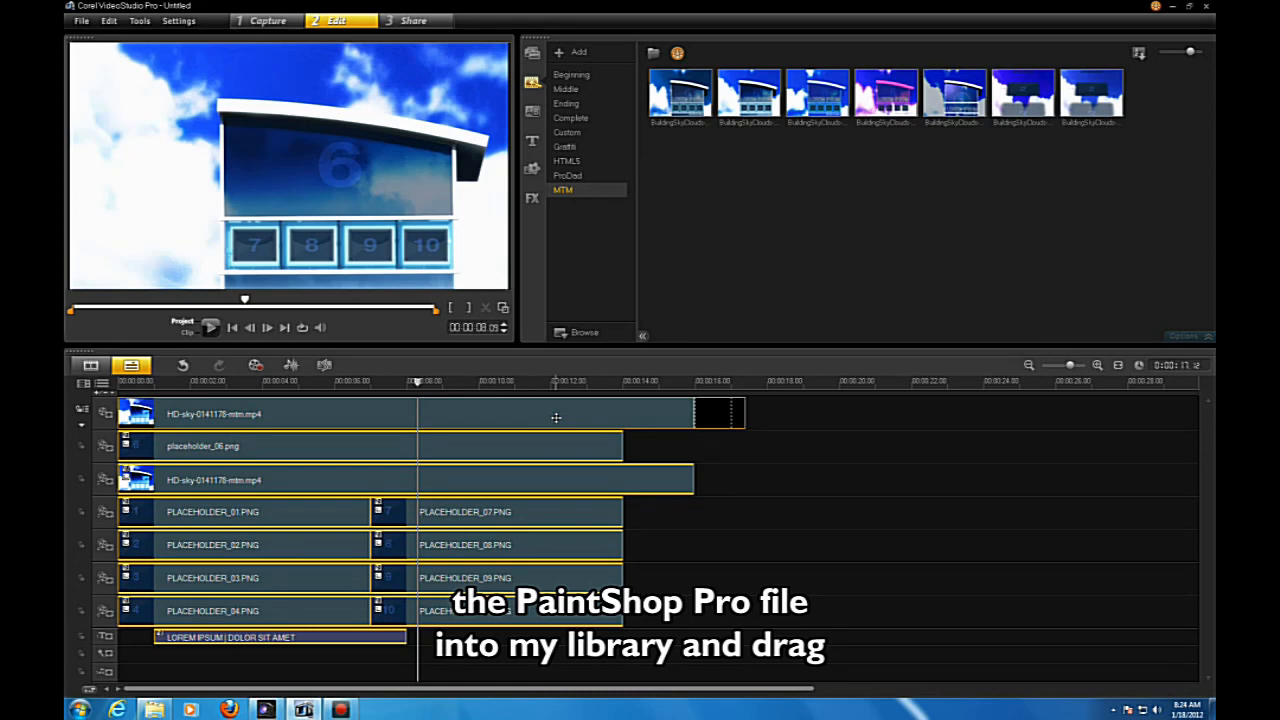
pyautogui.moveTo(720, 290)
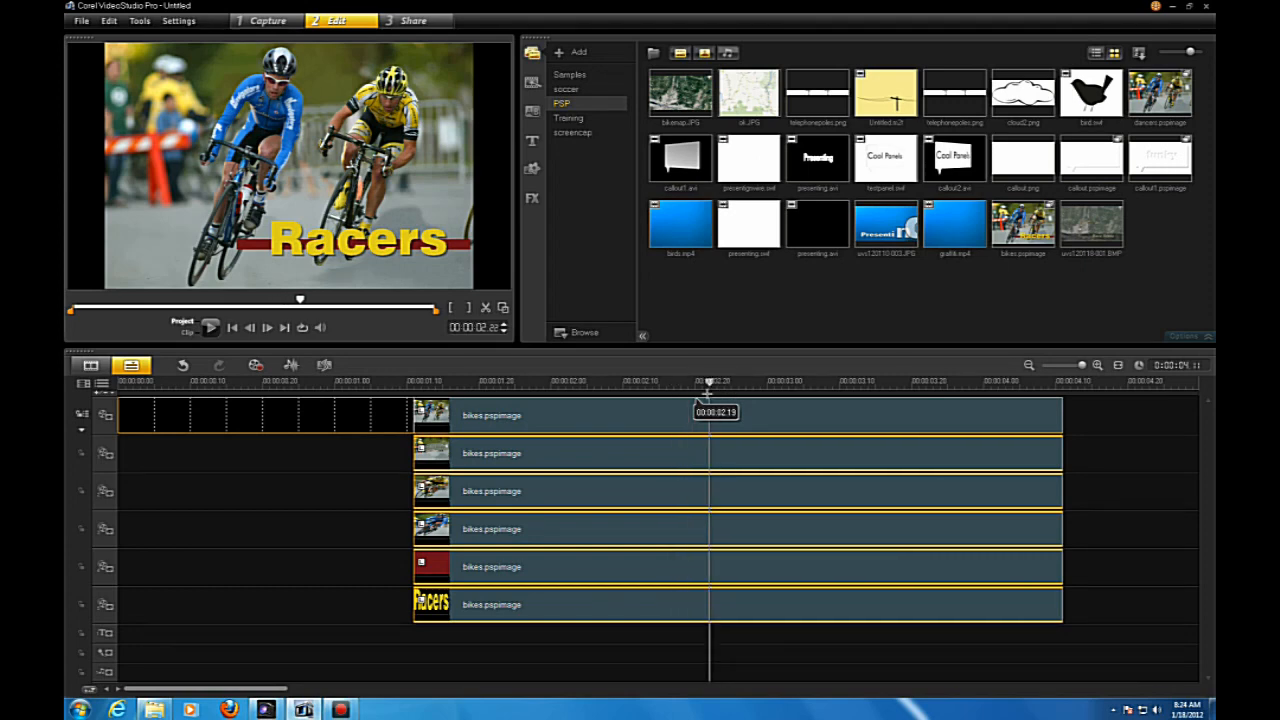
pyautogui.moveTo(710, 382); pyautogui.dragTo(644, 382)
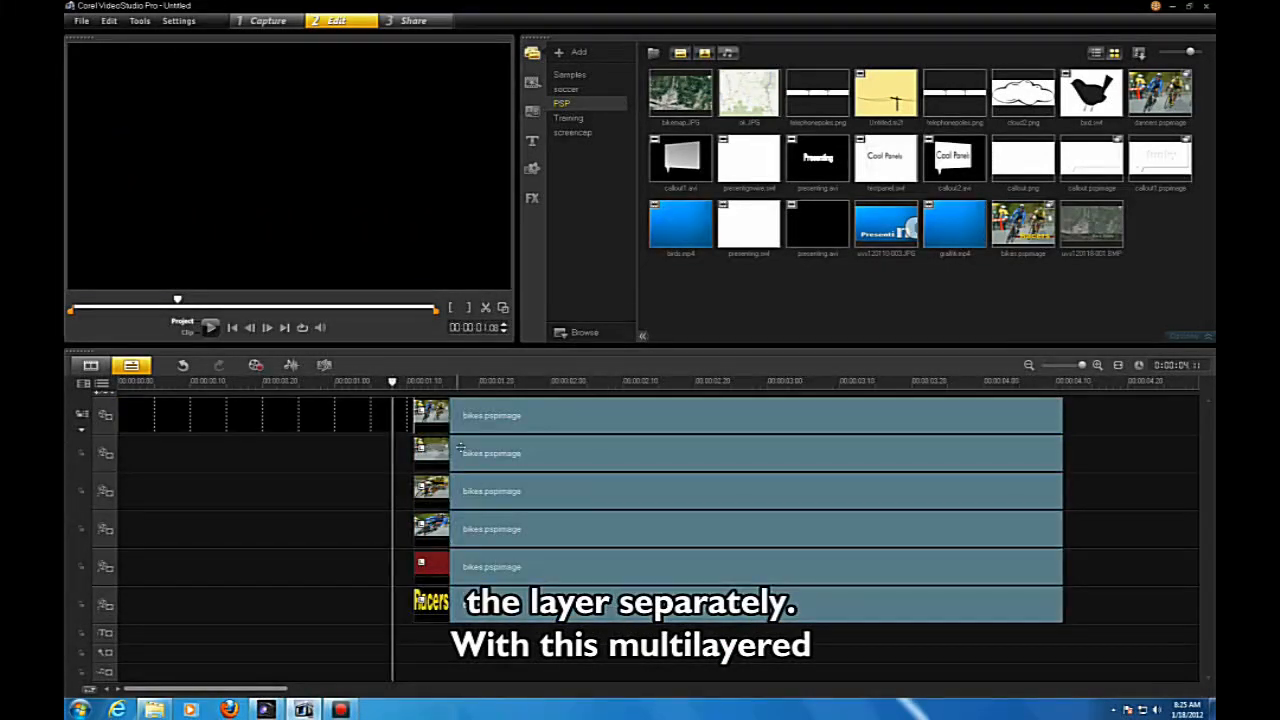
pyautogui.click(740, 452)
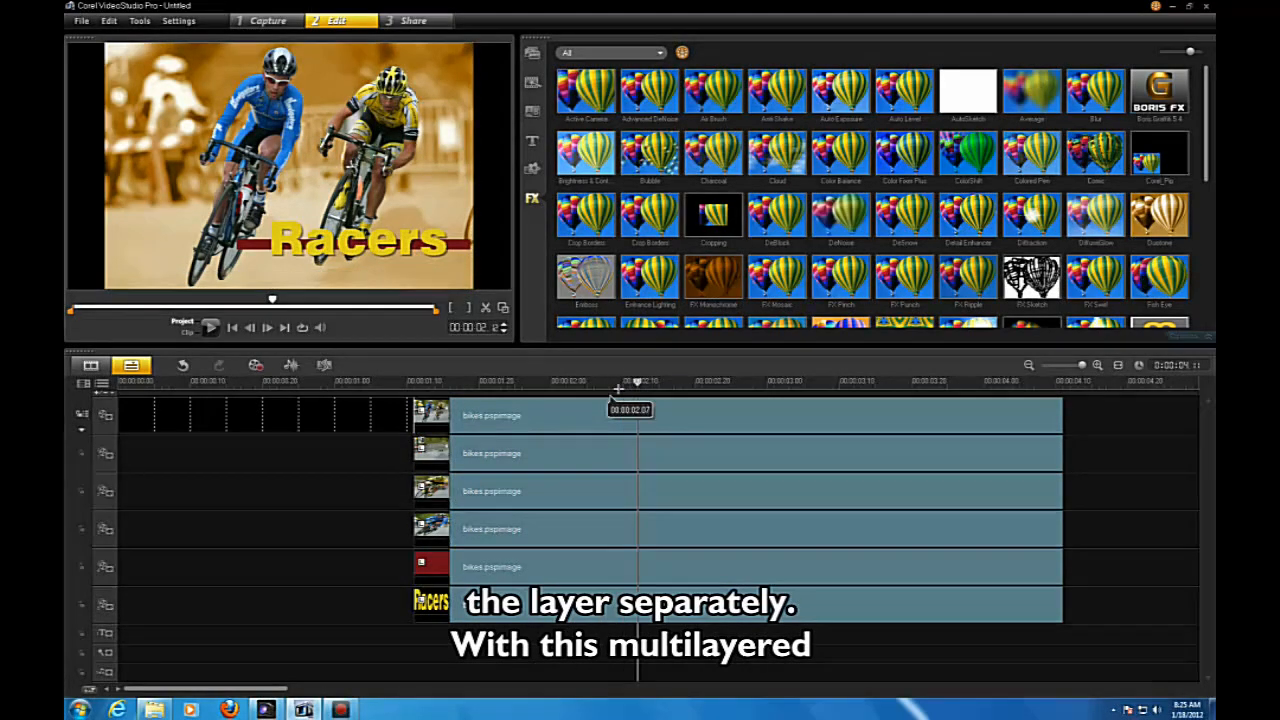
# Drop an FX library filter onto the bikes.pspimage background clip on the top video track
pyautogui.moveTo(636, 382); pyautogui.dragTo(594, 382)
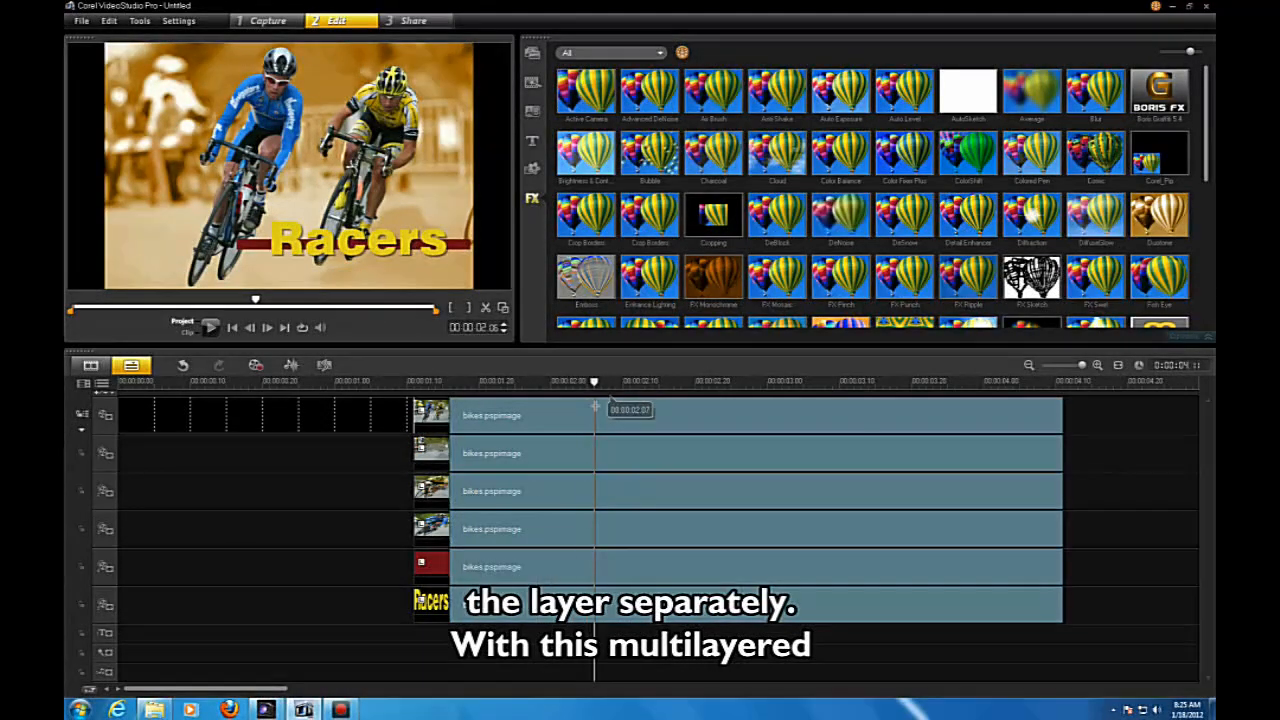